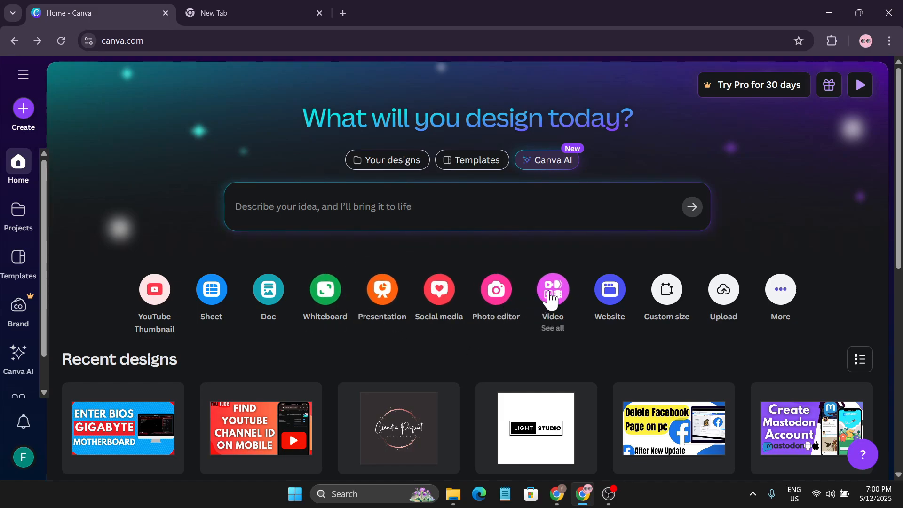
Step: Start a new blank Video (Landscape) 1920×1080 design from the home page
left_click(551, 288)
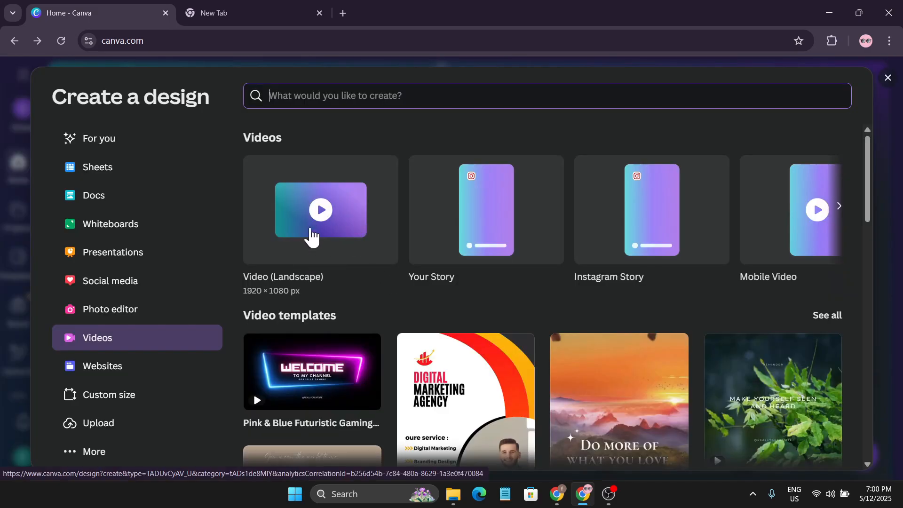
left_click(320, 209)
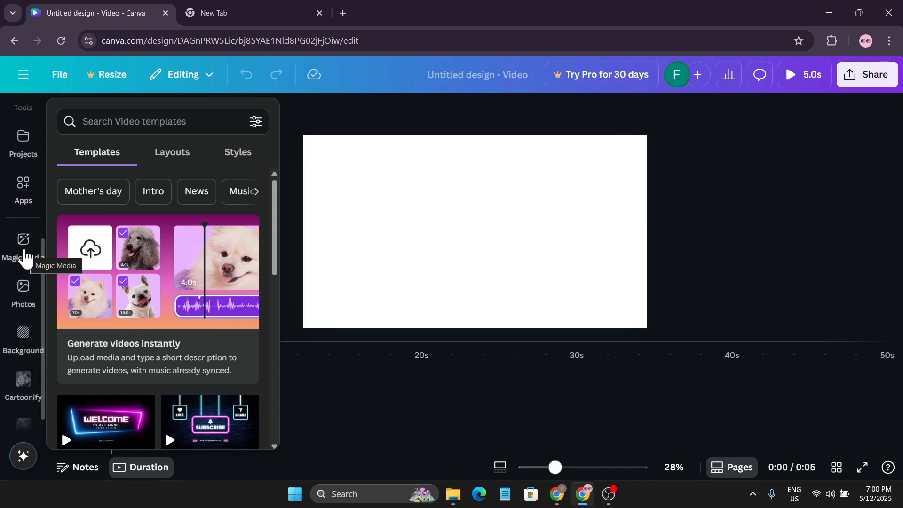
Step: Generate a Magic Media video from 'a old wooden house with a red rose garden'
left_click(22, 244)
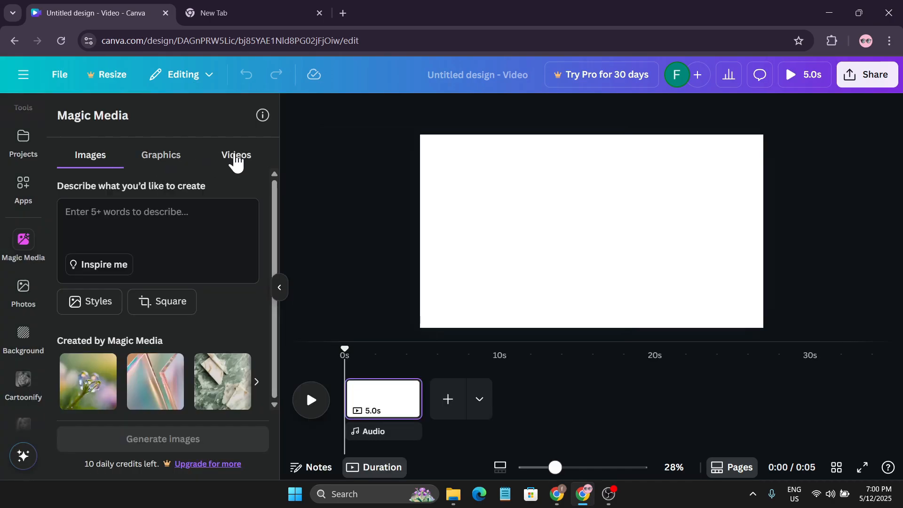
left_click(236, 155)
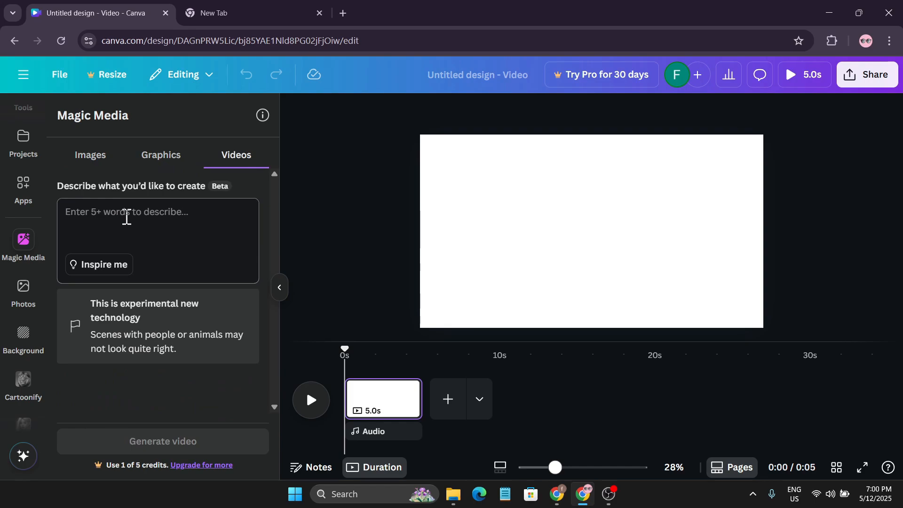
left_click(163, 441)
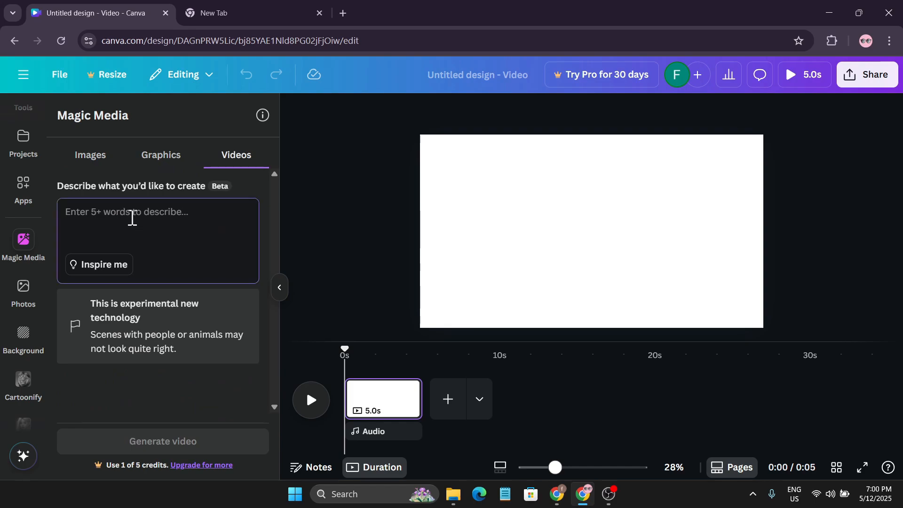
type("a old wooden house with a red rose garden")
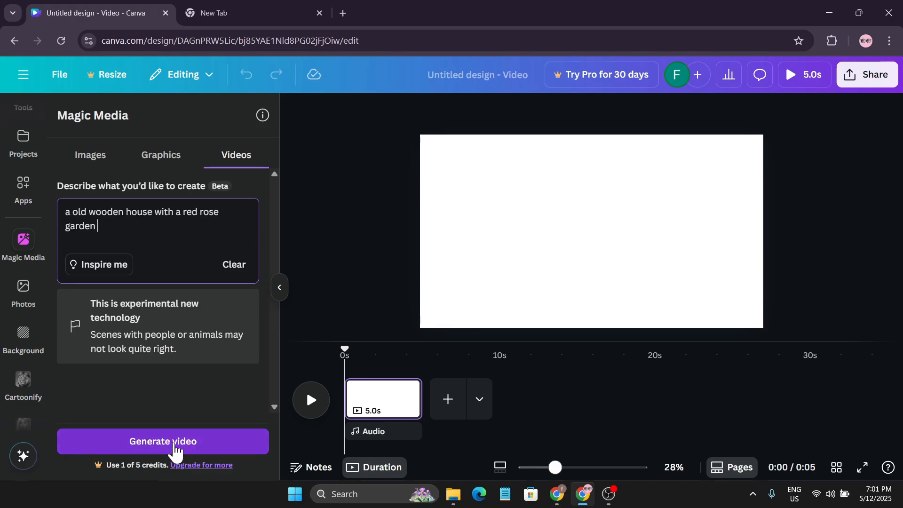
left_click(163, 441)
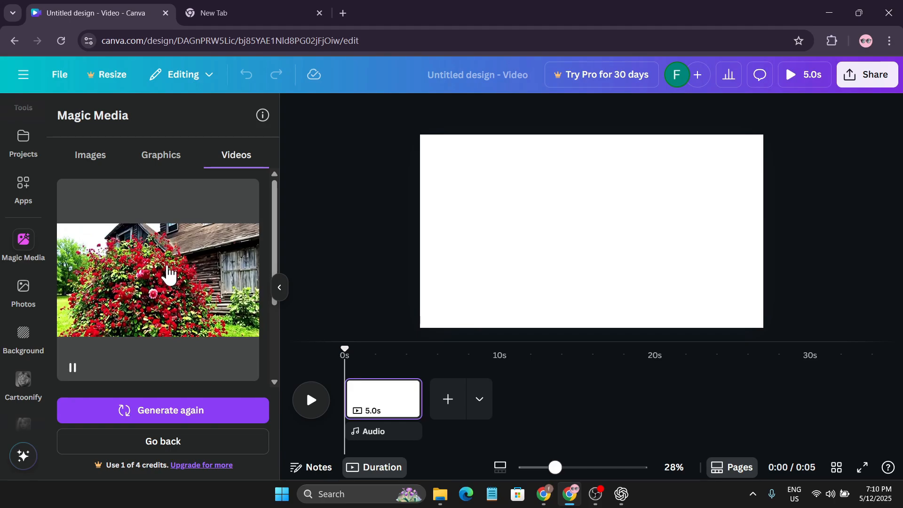
Step: Place the generated rose-garden clip on the canvas and start an MP4 Video download
left_click(158, 279)
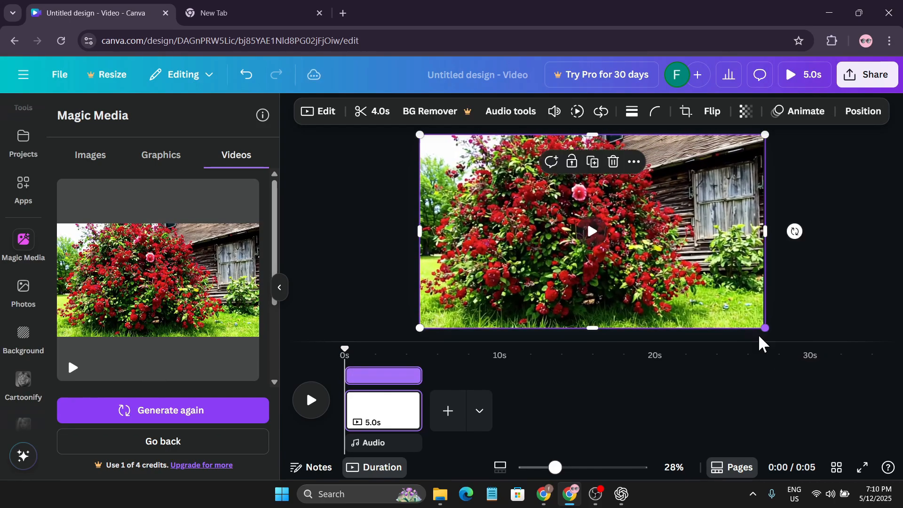
left_click(871, 74)
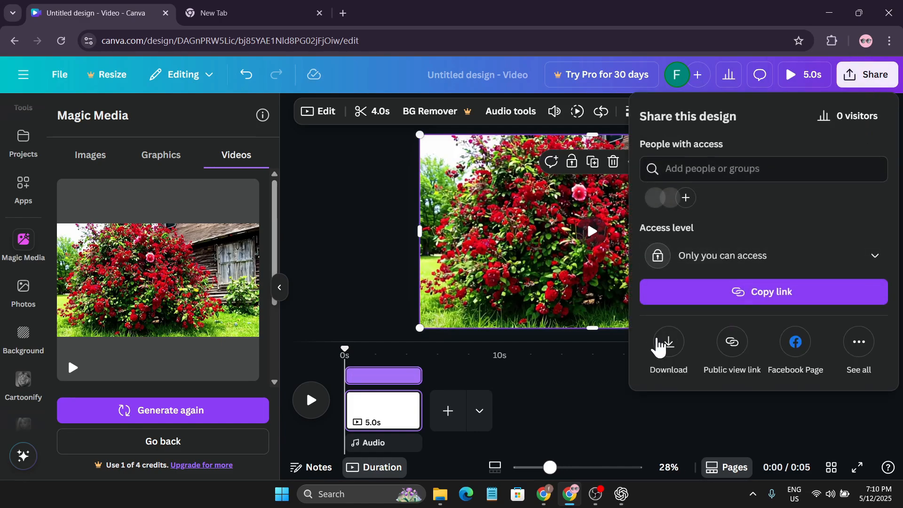
left_click(668, 345)
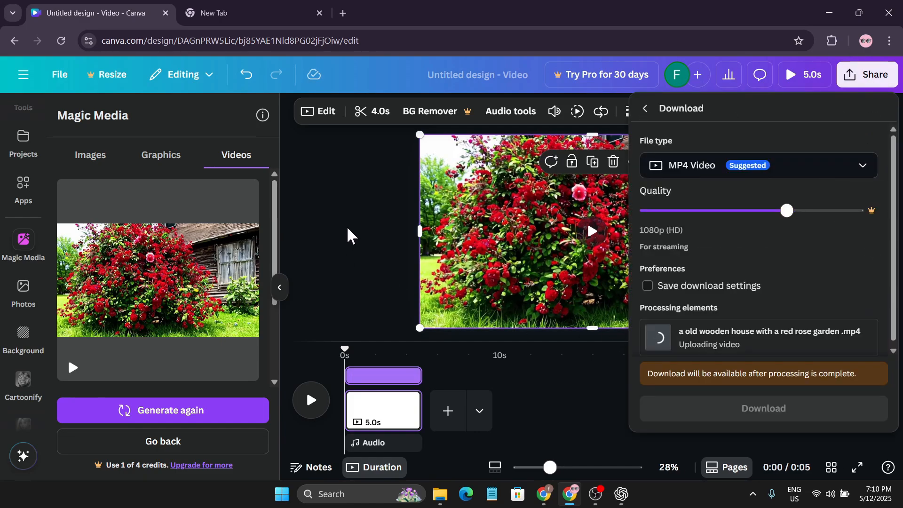